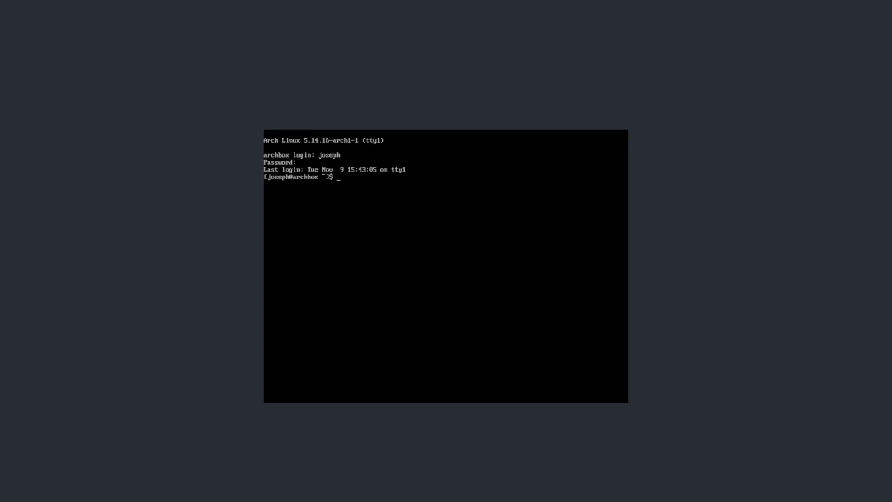
# Step: Run sudo pacman -Syu, authorise with the password and accept upgrading all eight packages
pyautogui.write('sudo pacma')
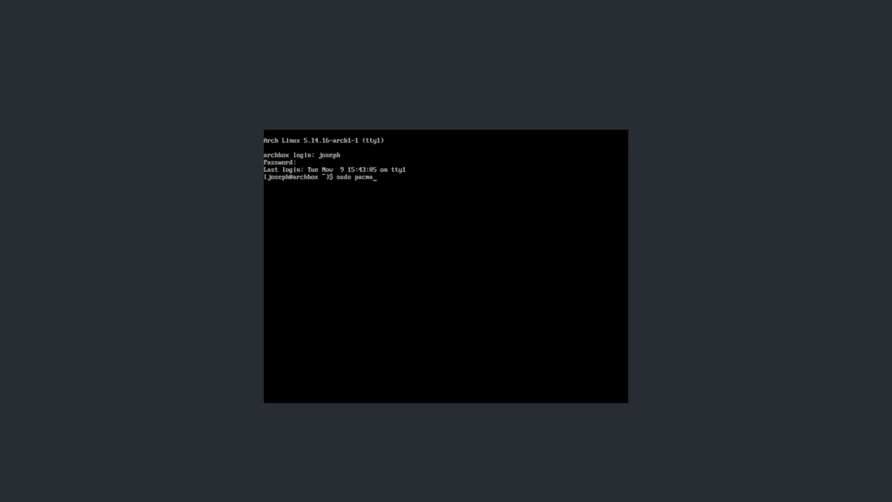
pyautogui.write('n -Syu')
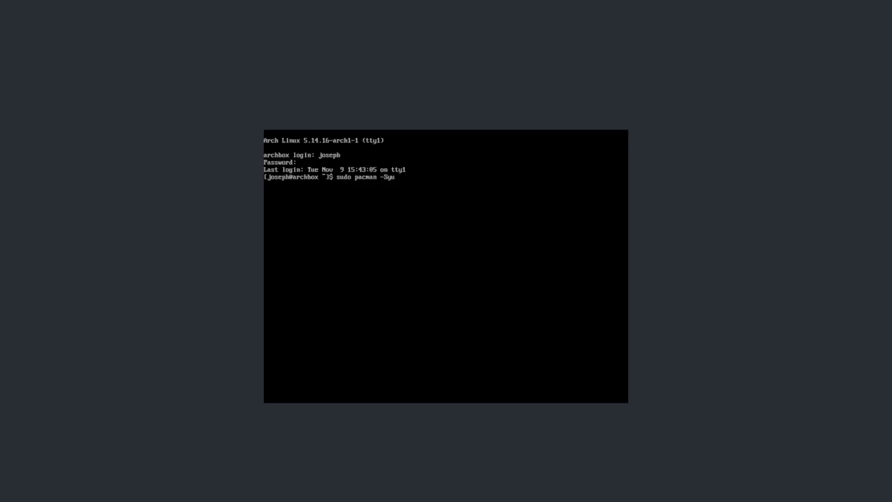
pyautogui.press('Return')
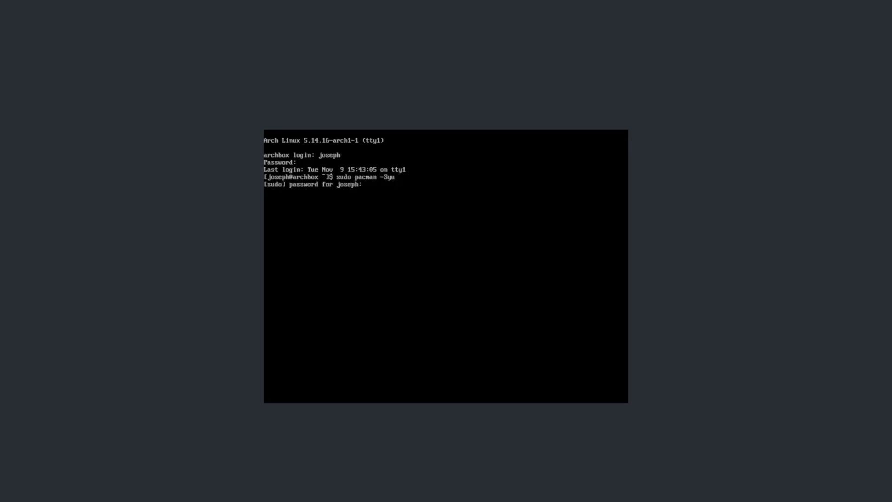
pyautogui.press('Return')
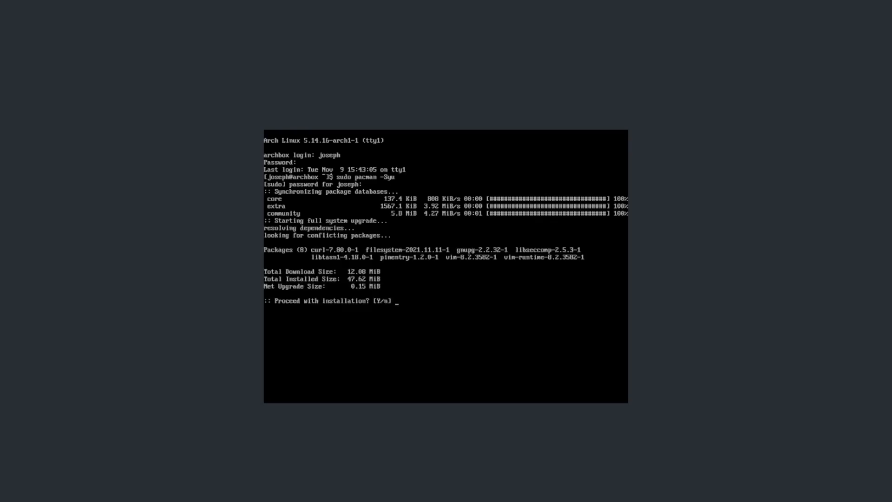
pyautogui.press('Return')
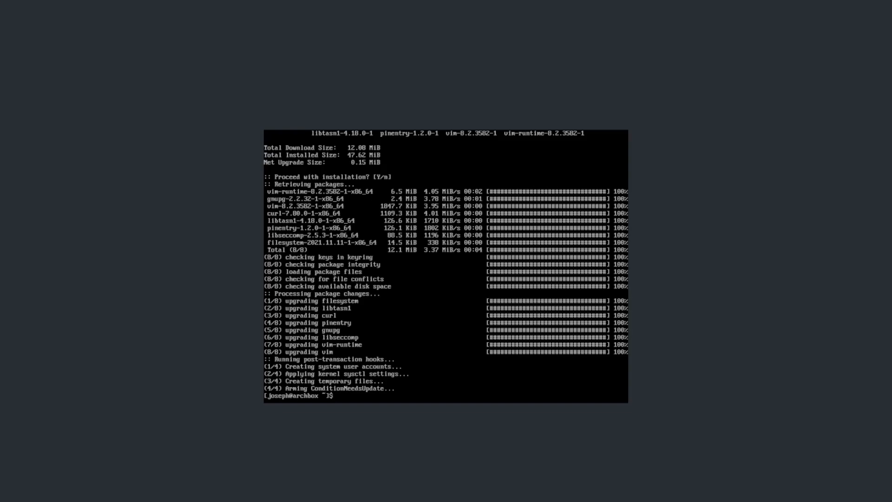
# Step: Enter sudo pacman -S xorg xfce4 xfce4-goodies lightdm lightdm-gtk-greeter at the prompt, unexecuted
pyautogui.write('sudo p')
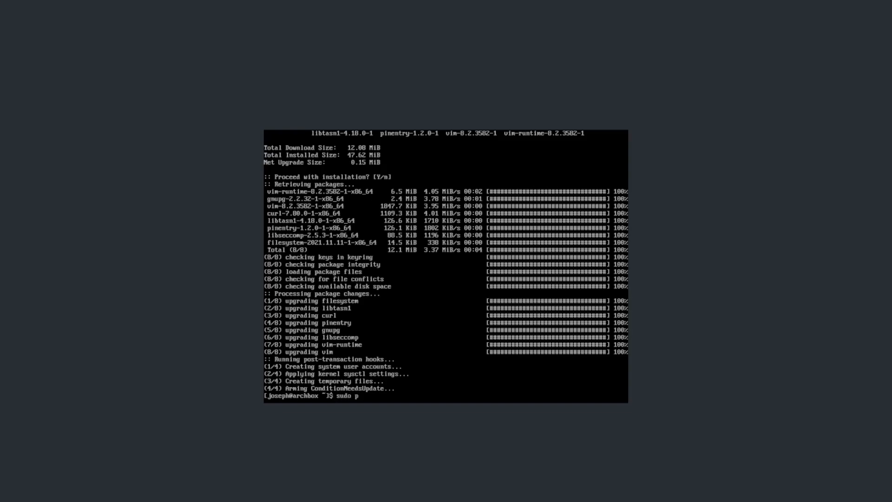
pyautogui.write('acman -')
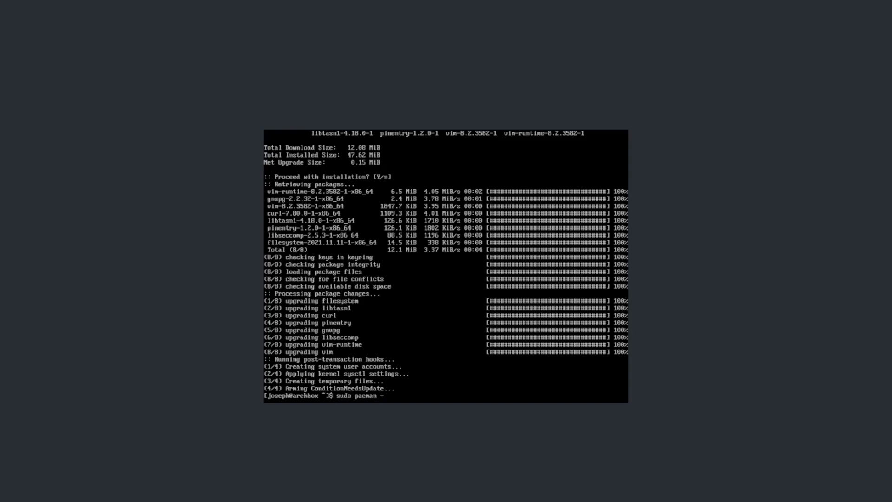
pyautogui.write('S')
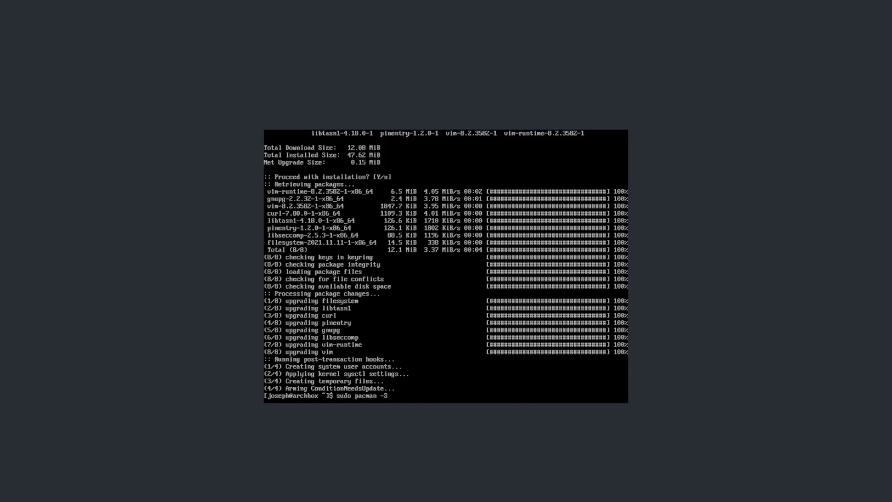
pyautogui.write('xorg')
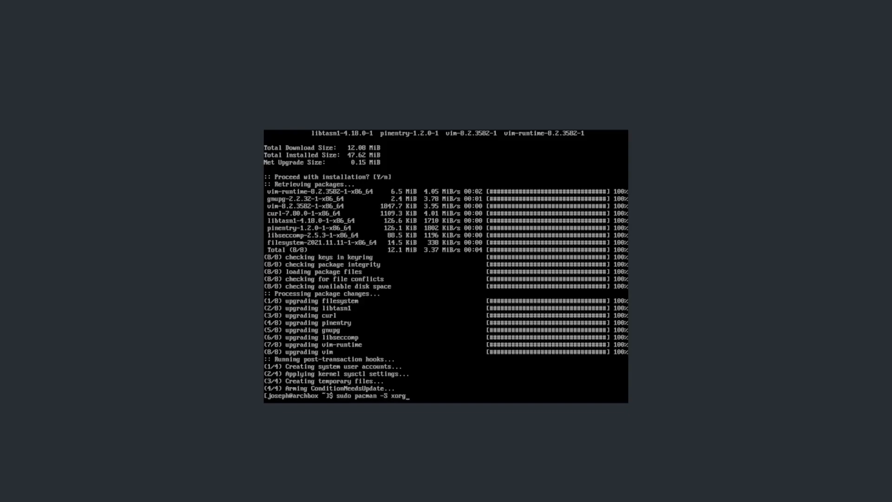
pyautogui.write('x')
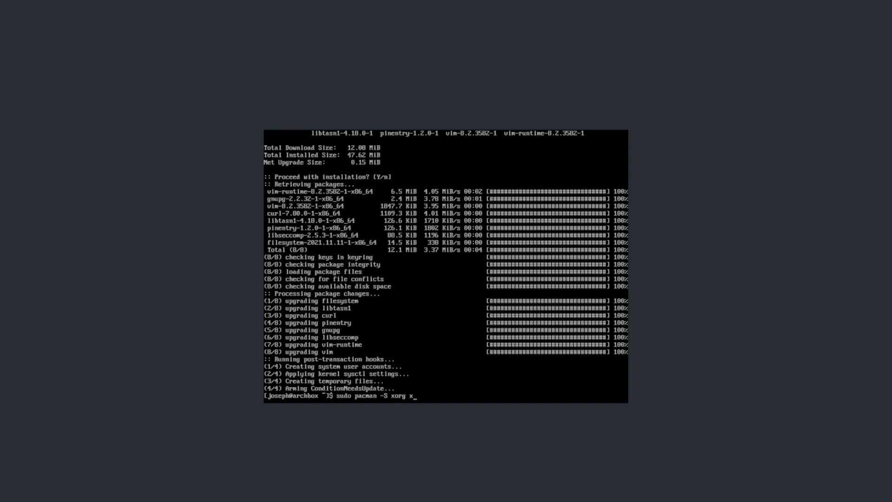
pyautogui.write('fce4')
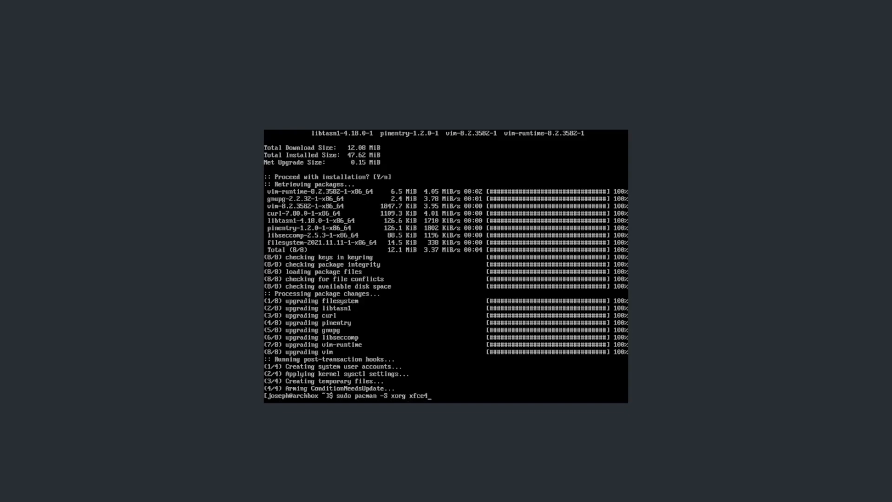
pyautogui.write('xfc')
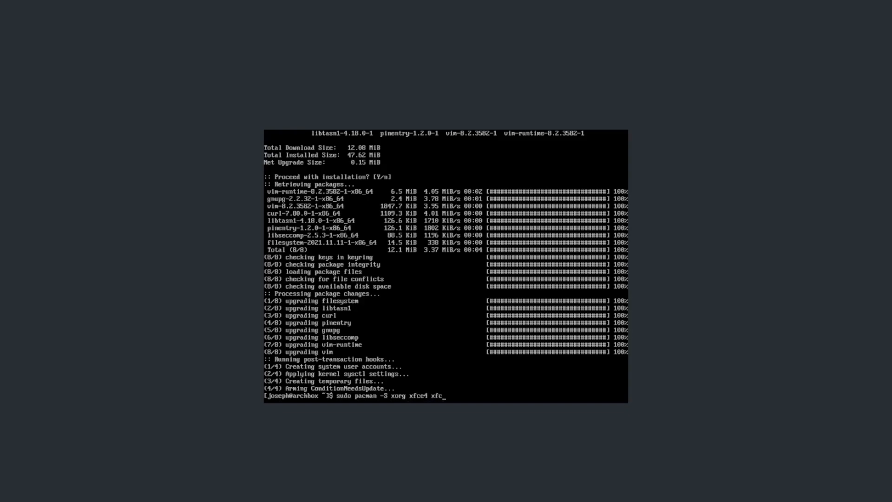
pyautogui.write('4')
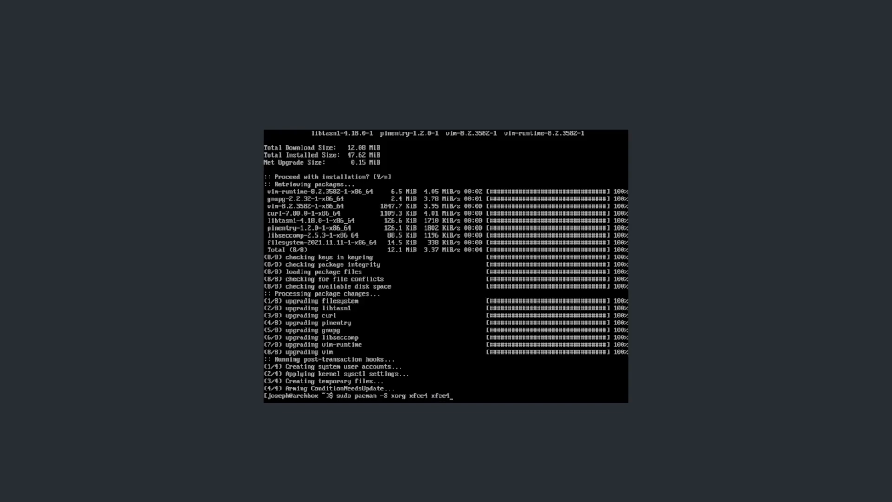
pyautogui.write('-goodies')
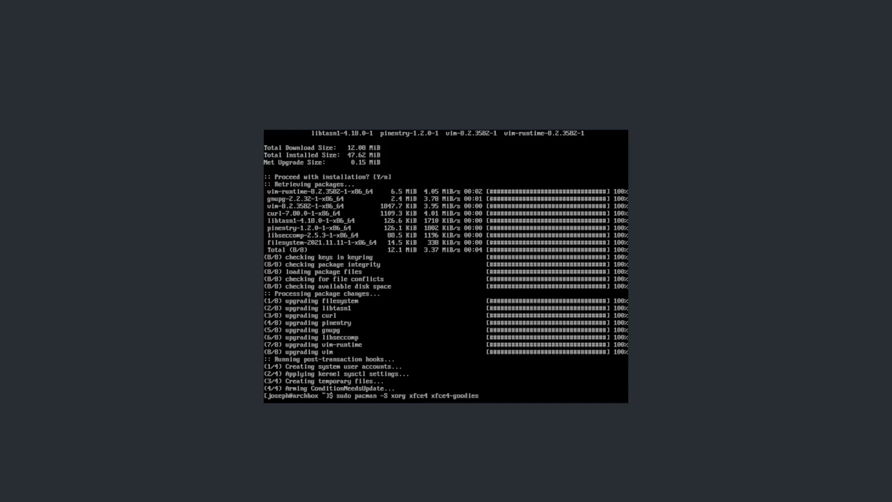
pyautogui.write('lig')
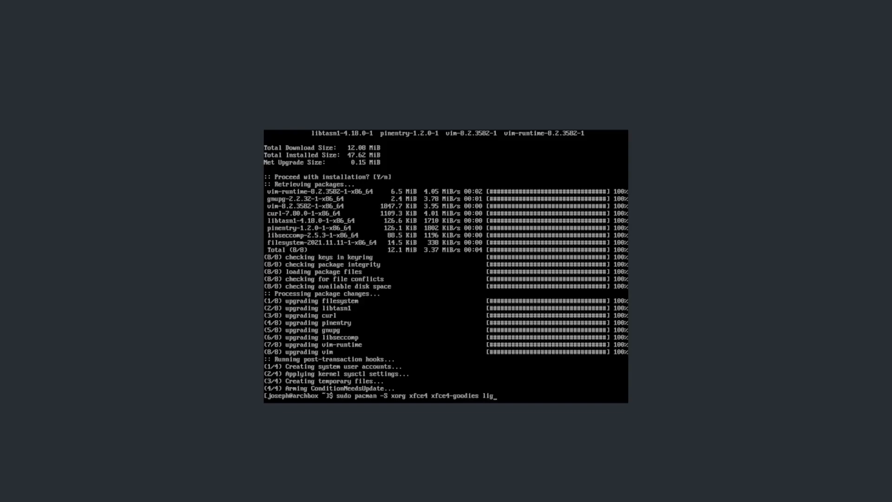
pyautogui.write('htdm')
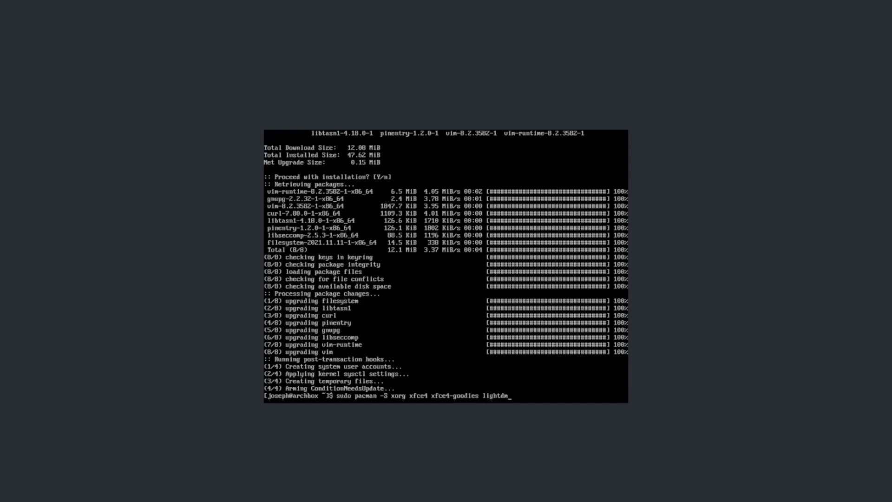
pyautogui.write('lightdm-')
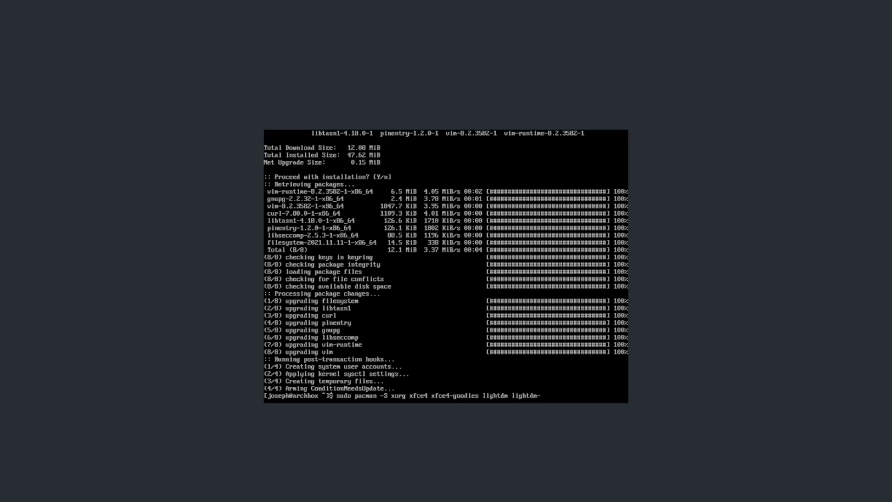
pyautogui.write('gtk')
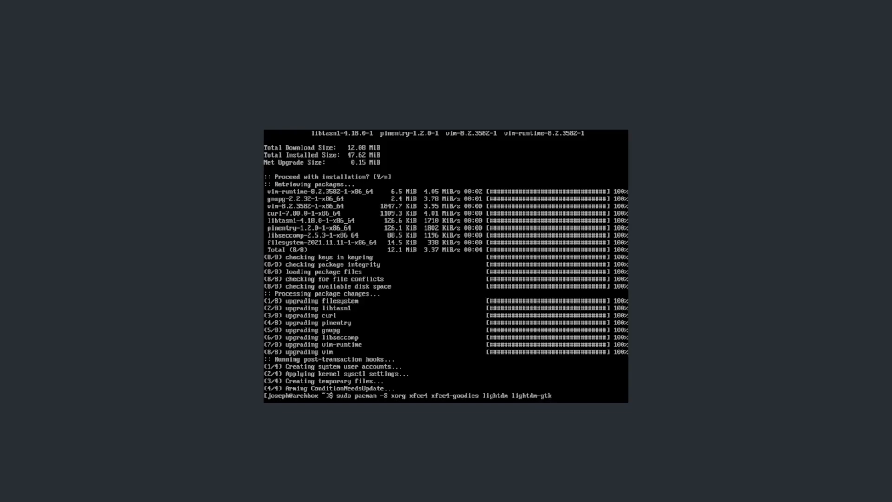
pyautogui.write('-greeter')
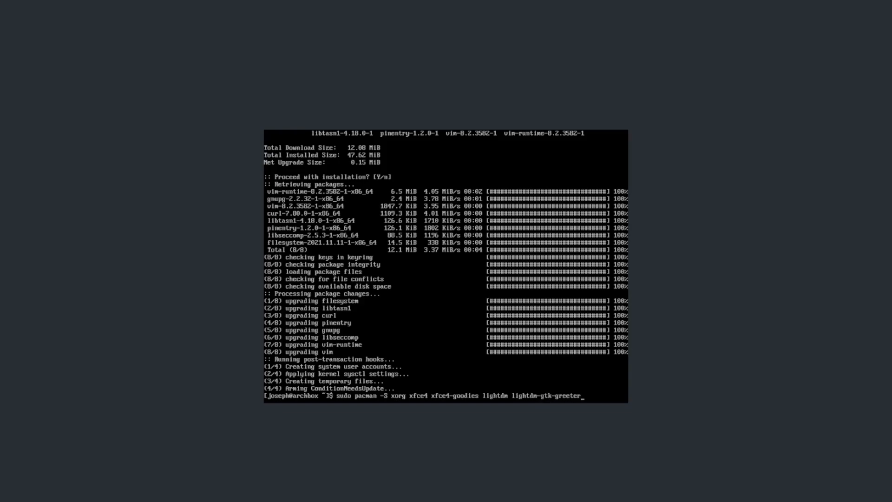
# Step: Run the desktop install, keeping all members of the xorg, xfce4 and xfce4-goodies groups
pyautogui.press('Return')
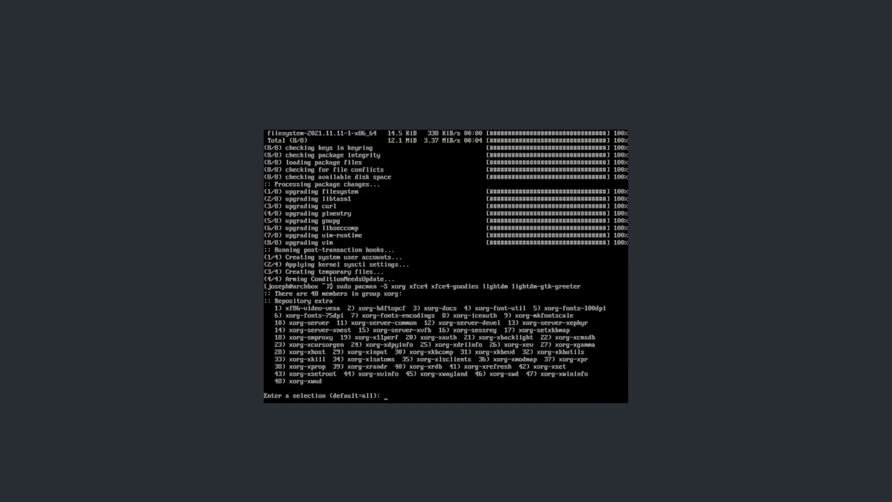
pyautogui.press('Return')
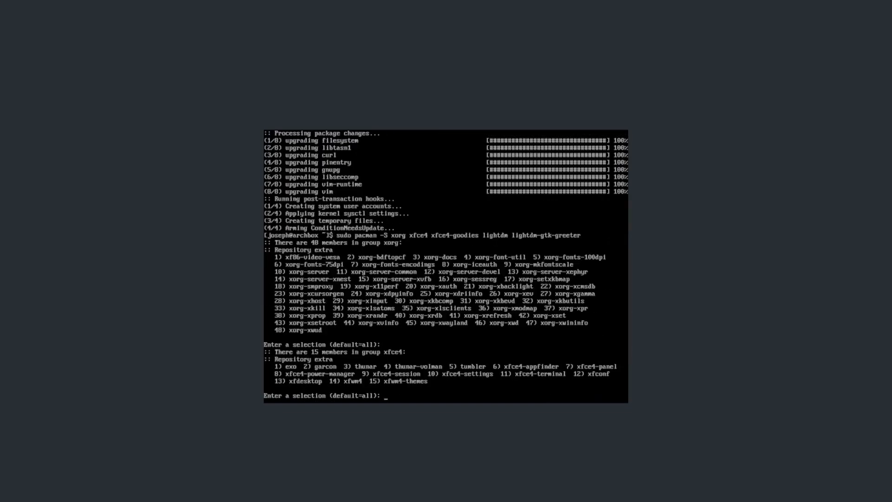
pyautogui.press('Return')
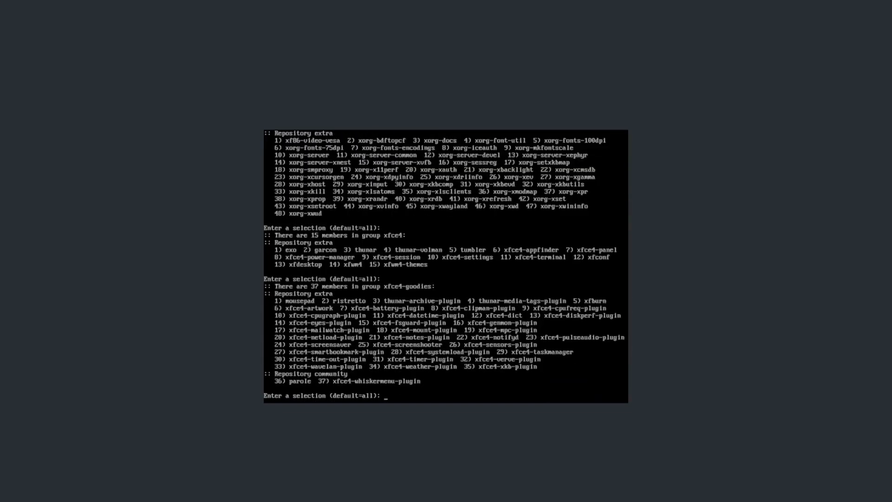
pyautogui.press('Return')
pyautogui.write('sudo systemctl enable lightdm')
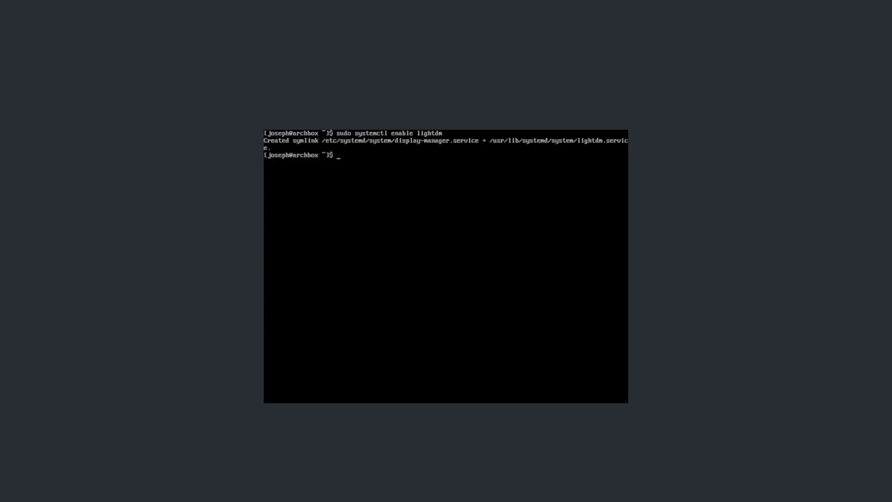
# Step: Restart the computer with the reboot command
pyautogui.write('reboot')
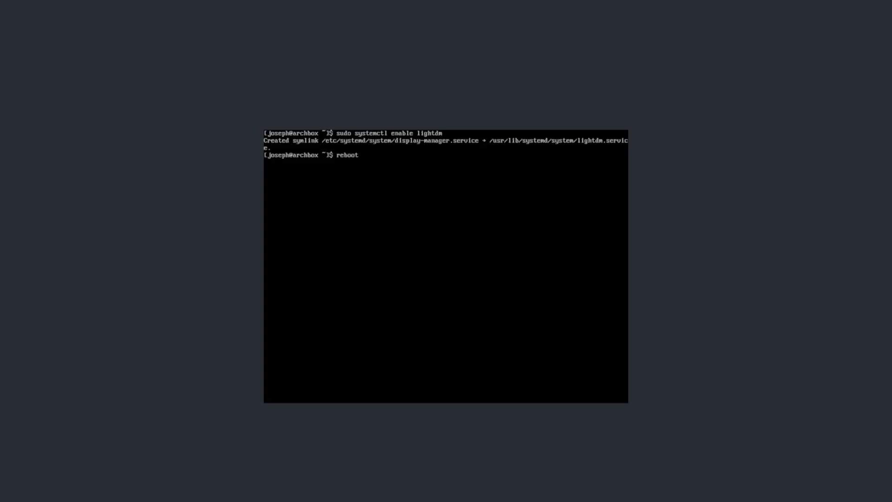
pyautogui.press('Return')
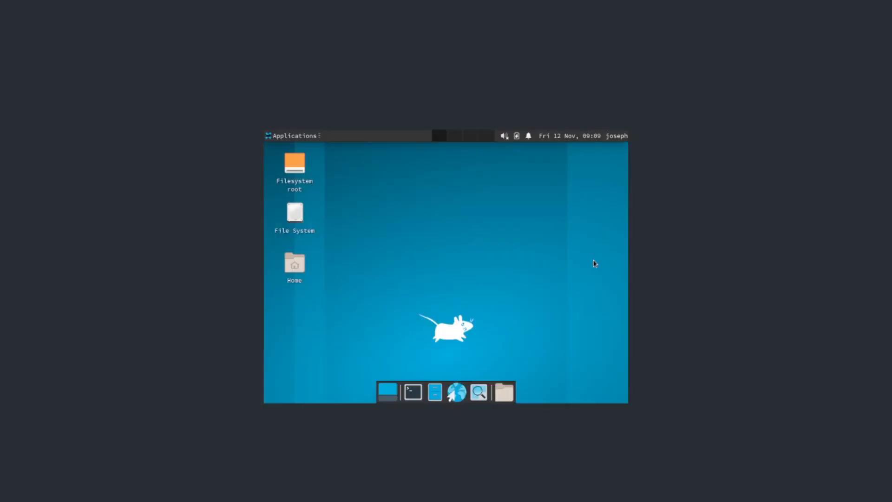
pyautogui.moveTo(596, 263)
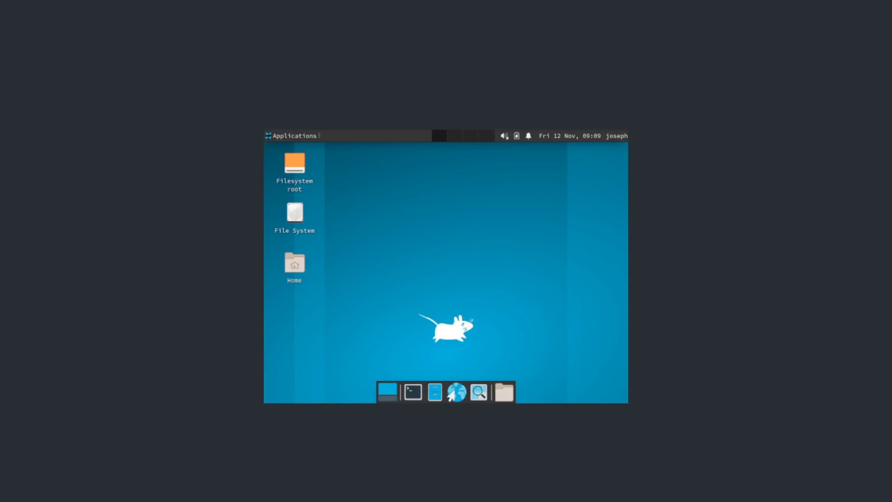
pyautogui.moveTo(626, 161)
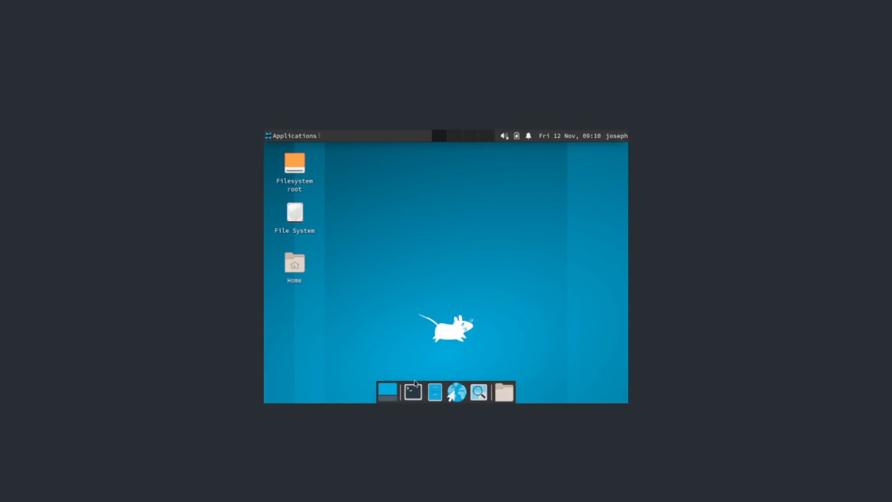
pyautogui.click(412, 391)
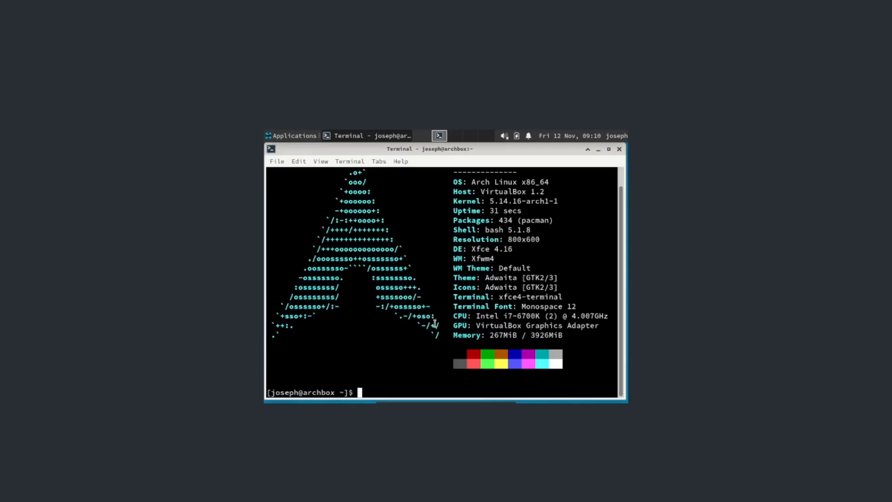
pyautogui.moveTo(468, 297)
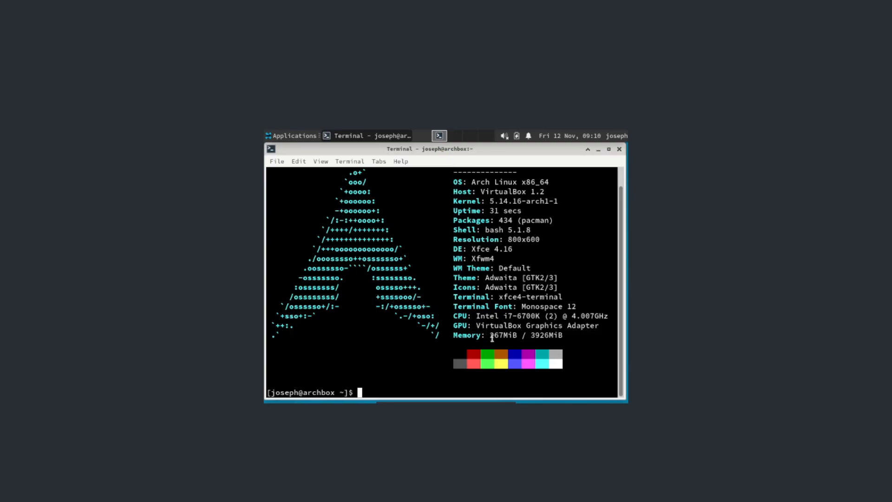
pyautogui.moveTo(402, 342)
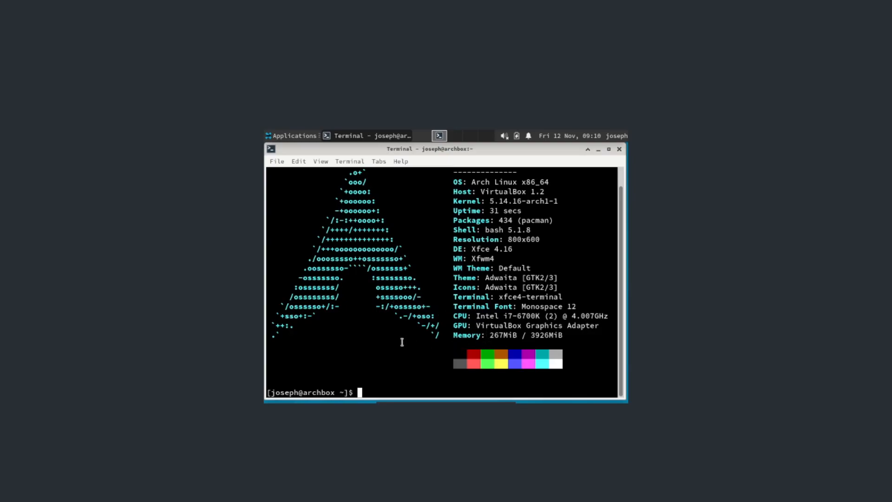
pyautogui.click(619, 149)
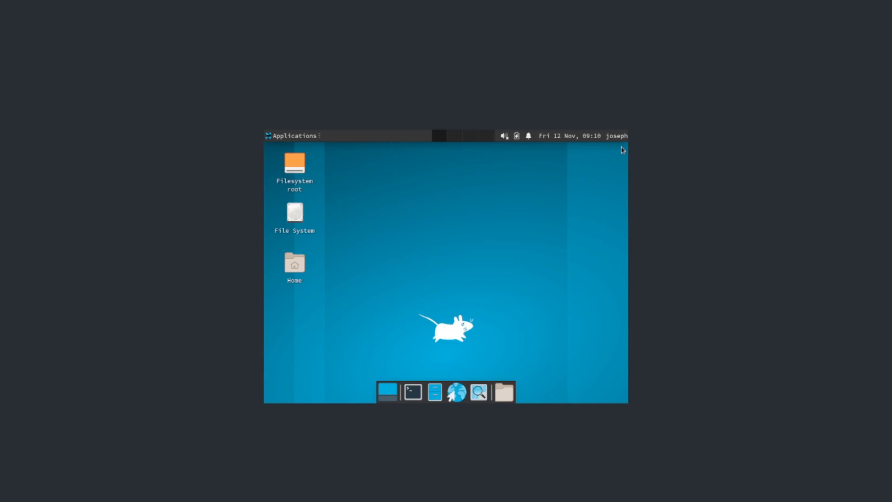
# Step: Submit sudo pacman -S firefox mpv htop gimp, reaching the sudo password prompt
pyautogui.write('sudo pacman -S firefox')
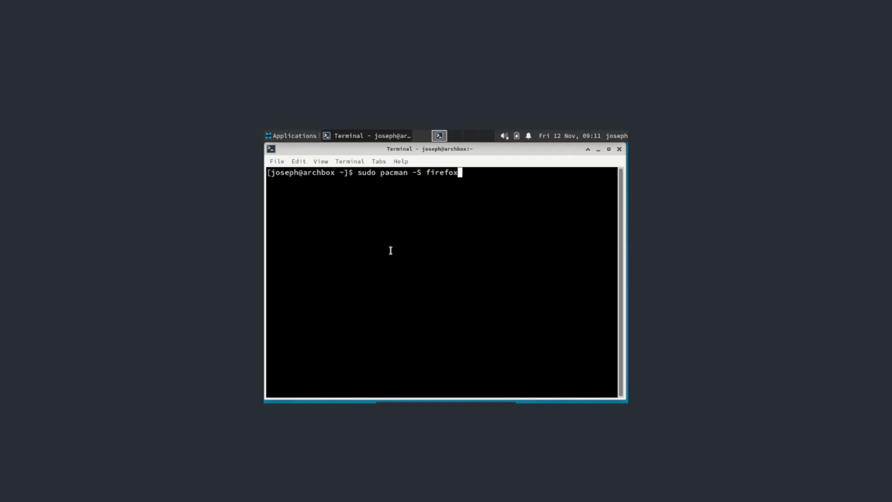
pyautogui.write('mpv htop')
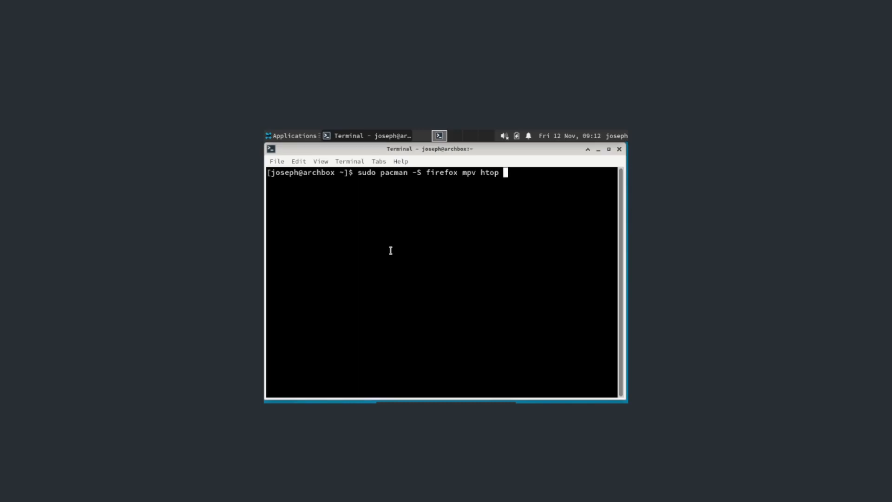
pyautogui.write('gimp')
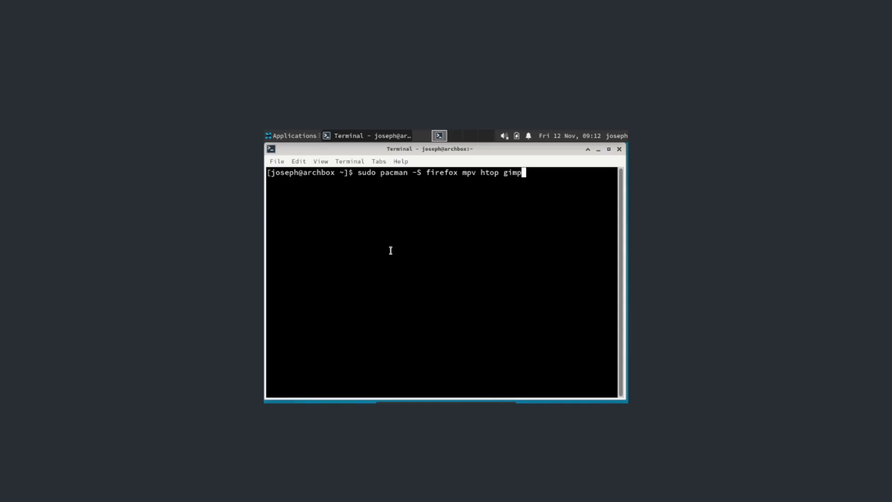
pyautogui.press('Return')
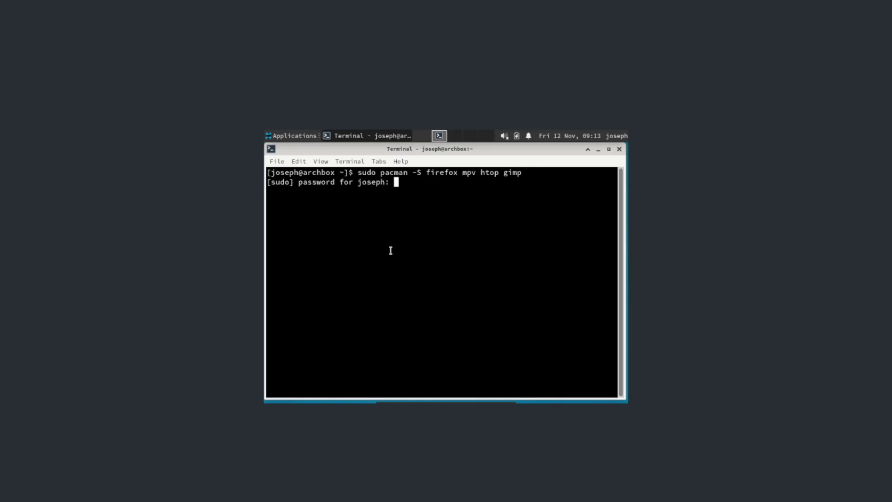
# Step: Authorise the install, accept the default font provider, and close the terminal when finished
pyautogui.press('Return')
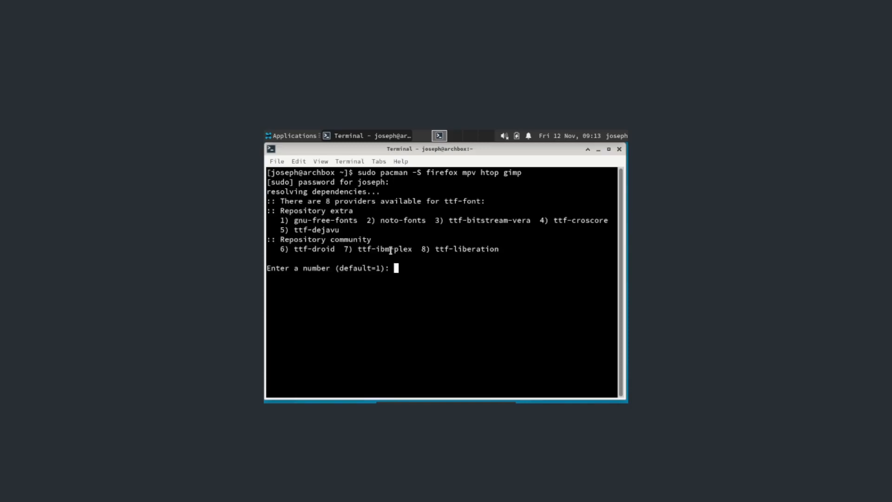
pyautogui.press('Return')
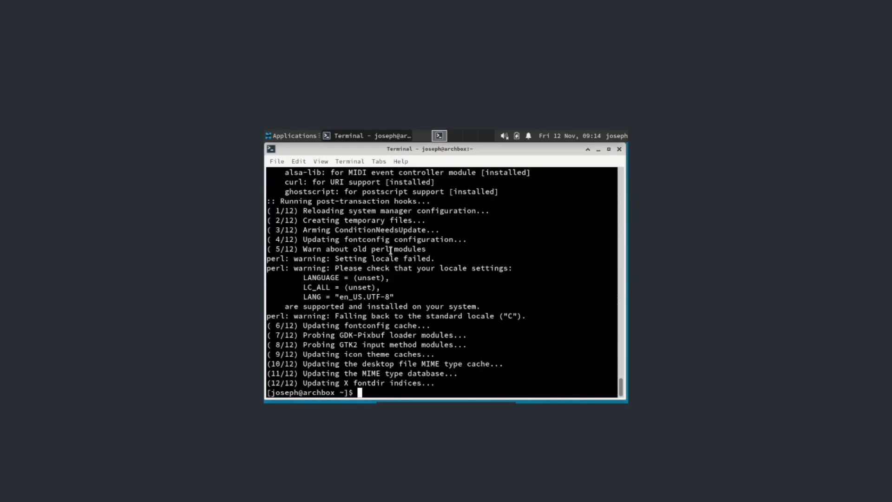
pyautogui.click(619, 148)
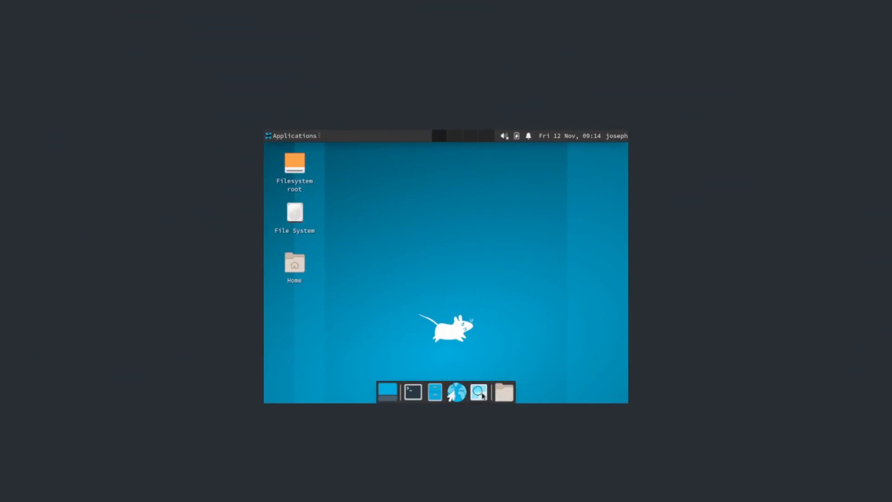
pyautogui.moveTo(364, 267)
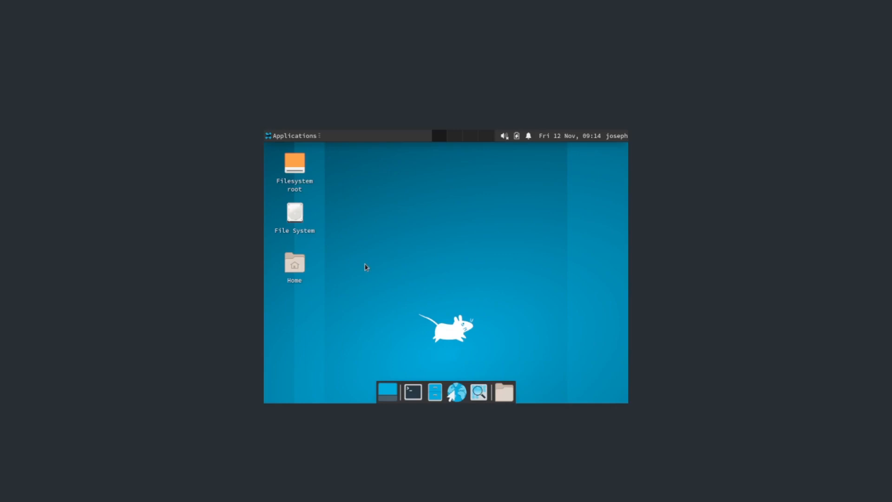
pyautogui.moveTo(348, 266)
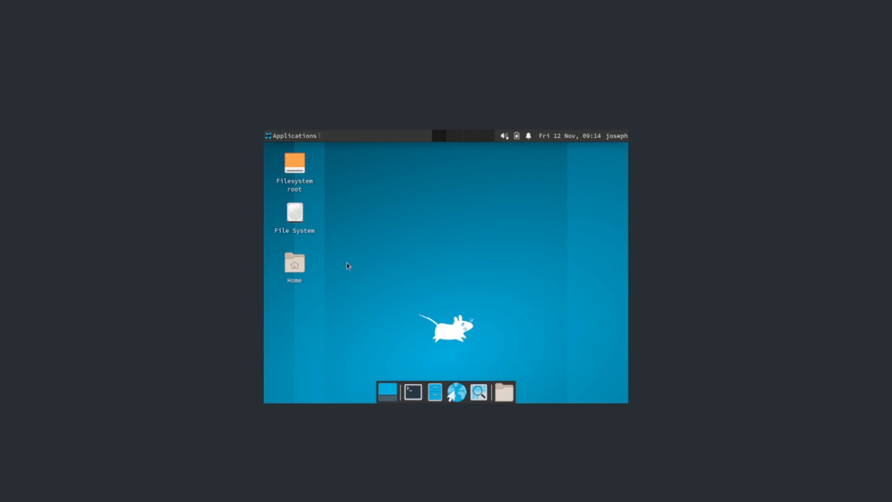
pyautogui.click(293, 135)
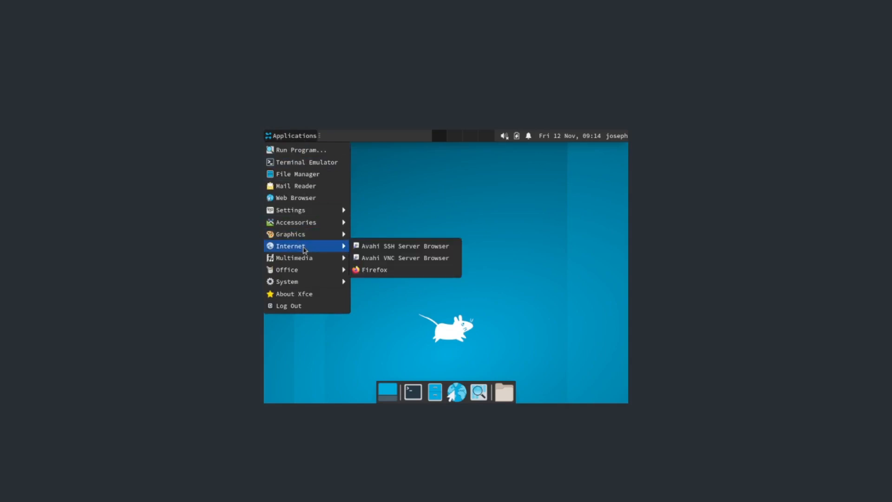
pyautogui.moveTo(318, 251)
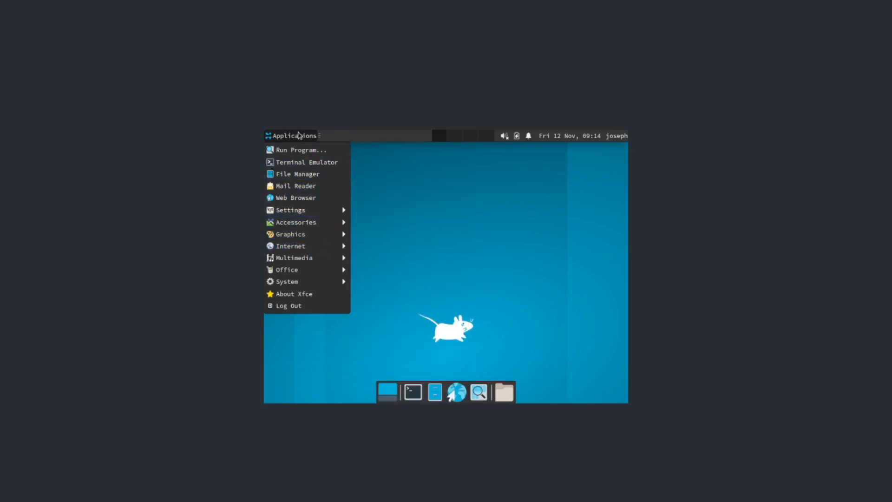
pyautogui.moveTo(303, 162)
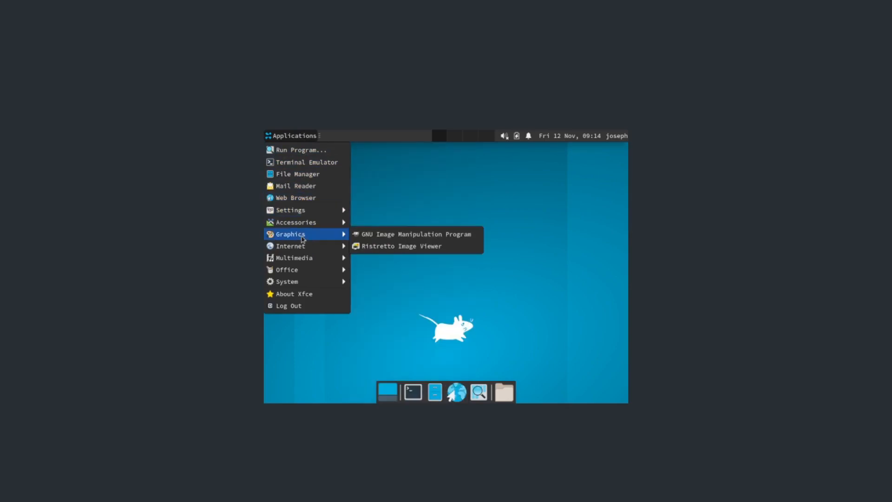
pyautogui.moveTo(302, 246)
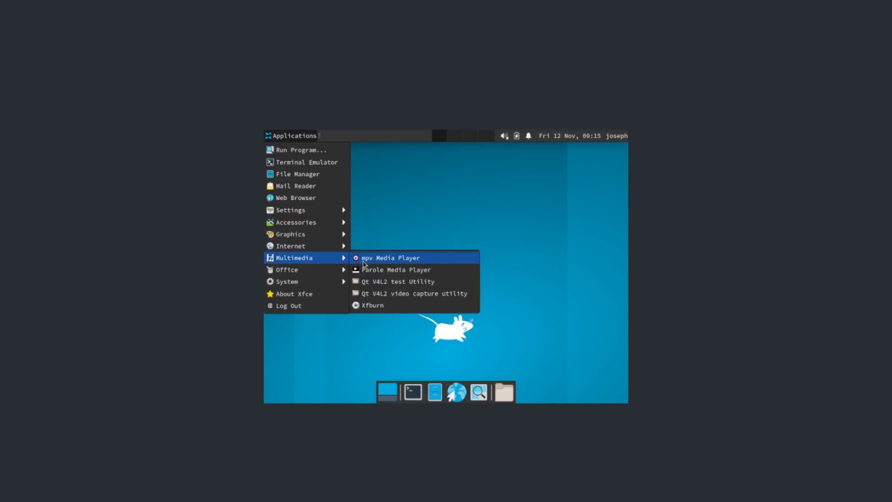
pyautogui.moveTo(357, 265)
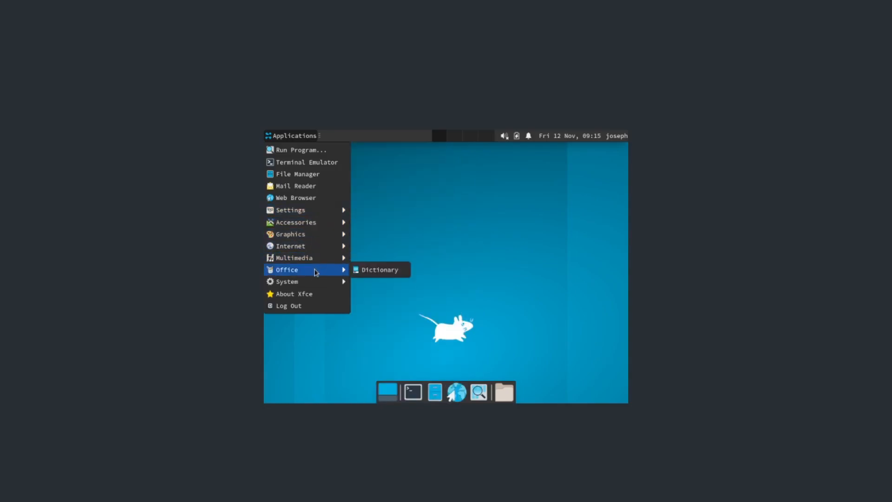
pyautogui.moveTo(287, 281)
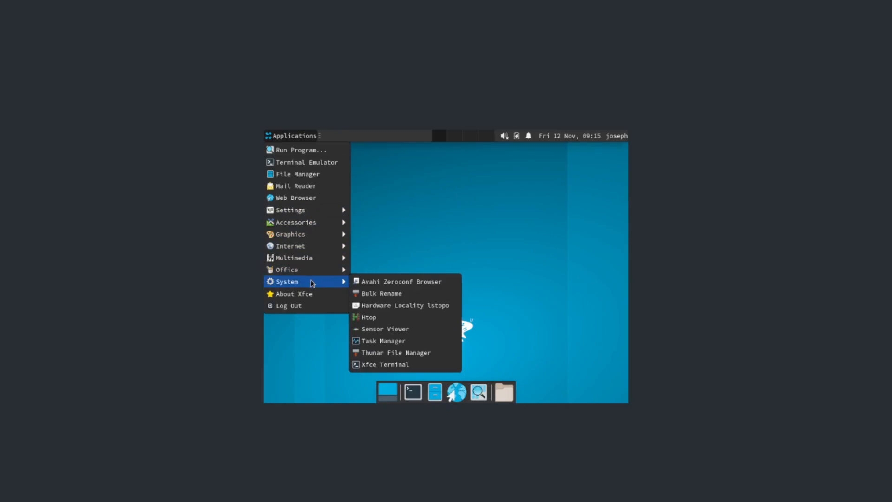
pyautogui.moveTo(294, 142)
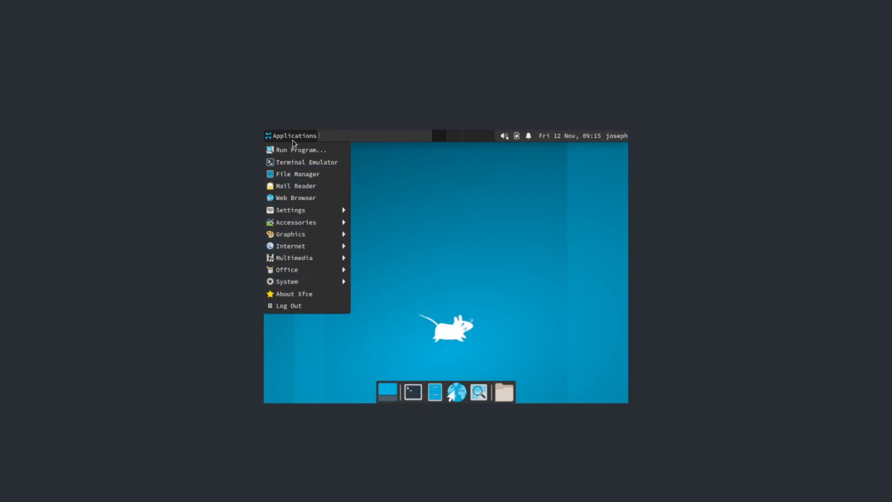
pyautogui.moveTo(294, 257)
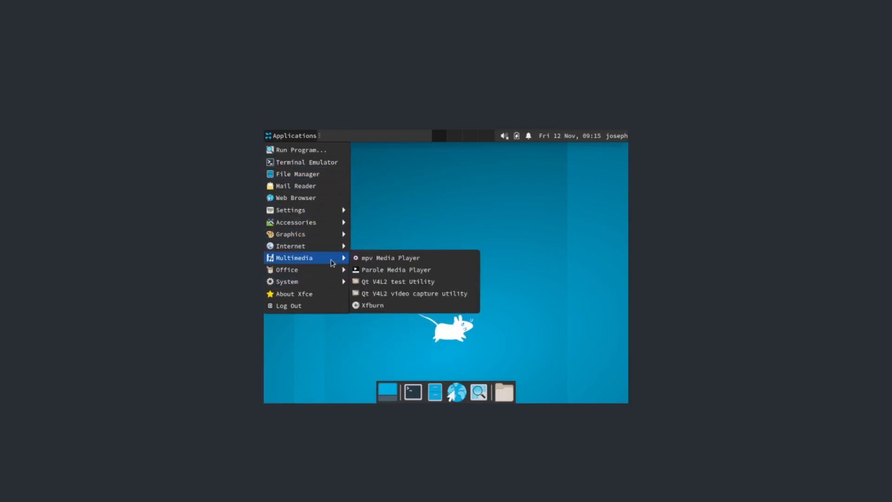
pyautogui.moveTo(447, 226)
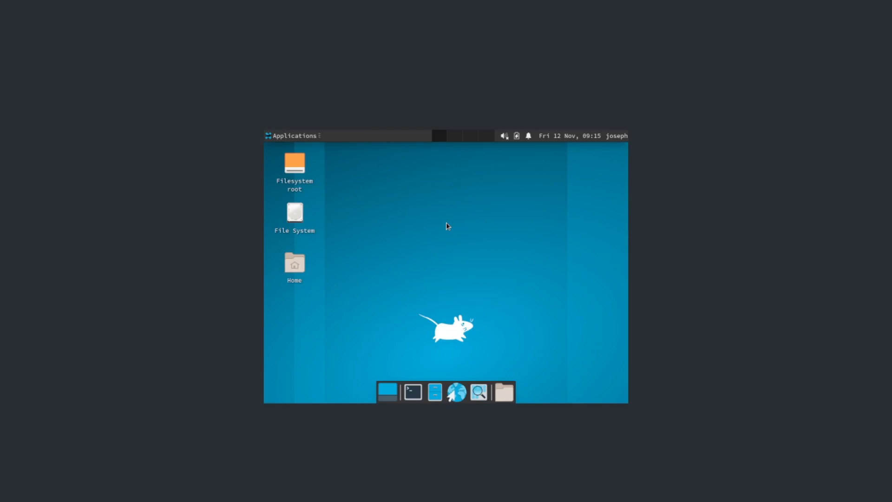
pyautogui.moveTo(412, 391)
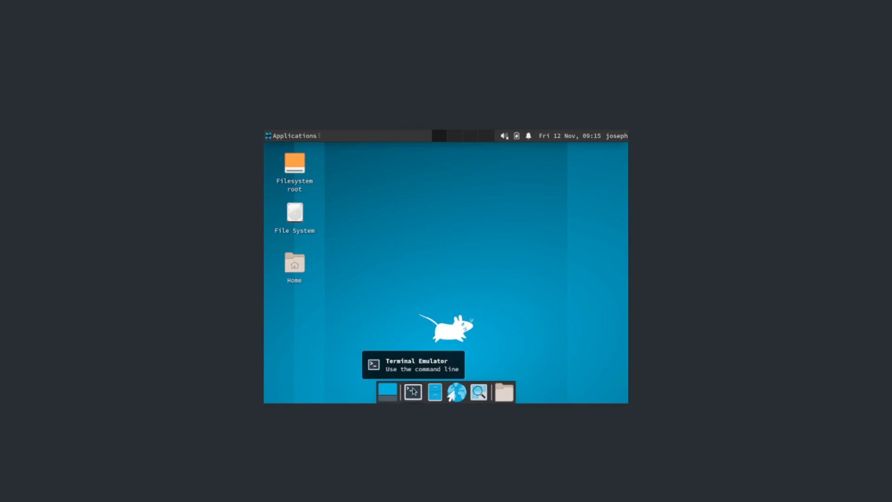
# Step: Launch a new terminal window from the dock's Terminal Emulator icon
pyautogui.click(388, 392)
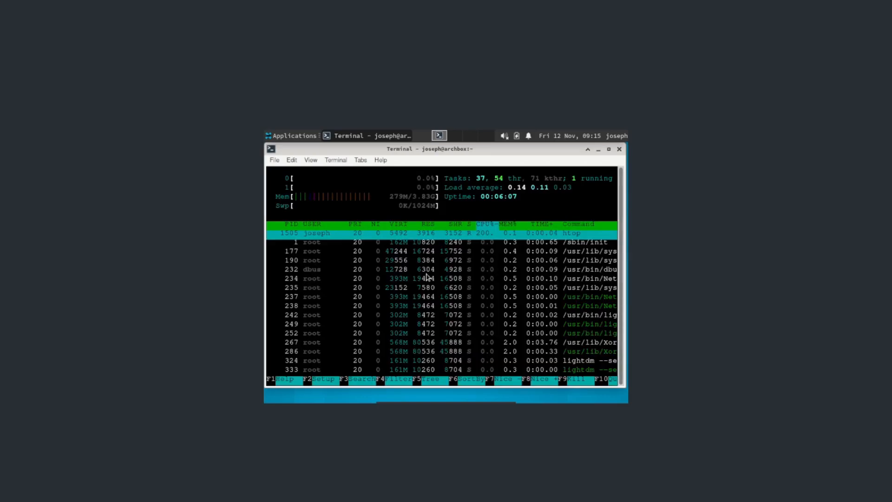